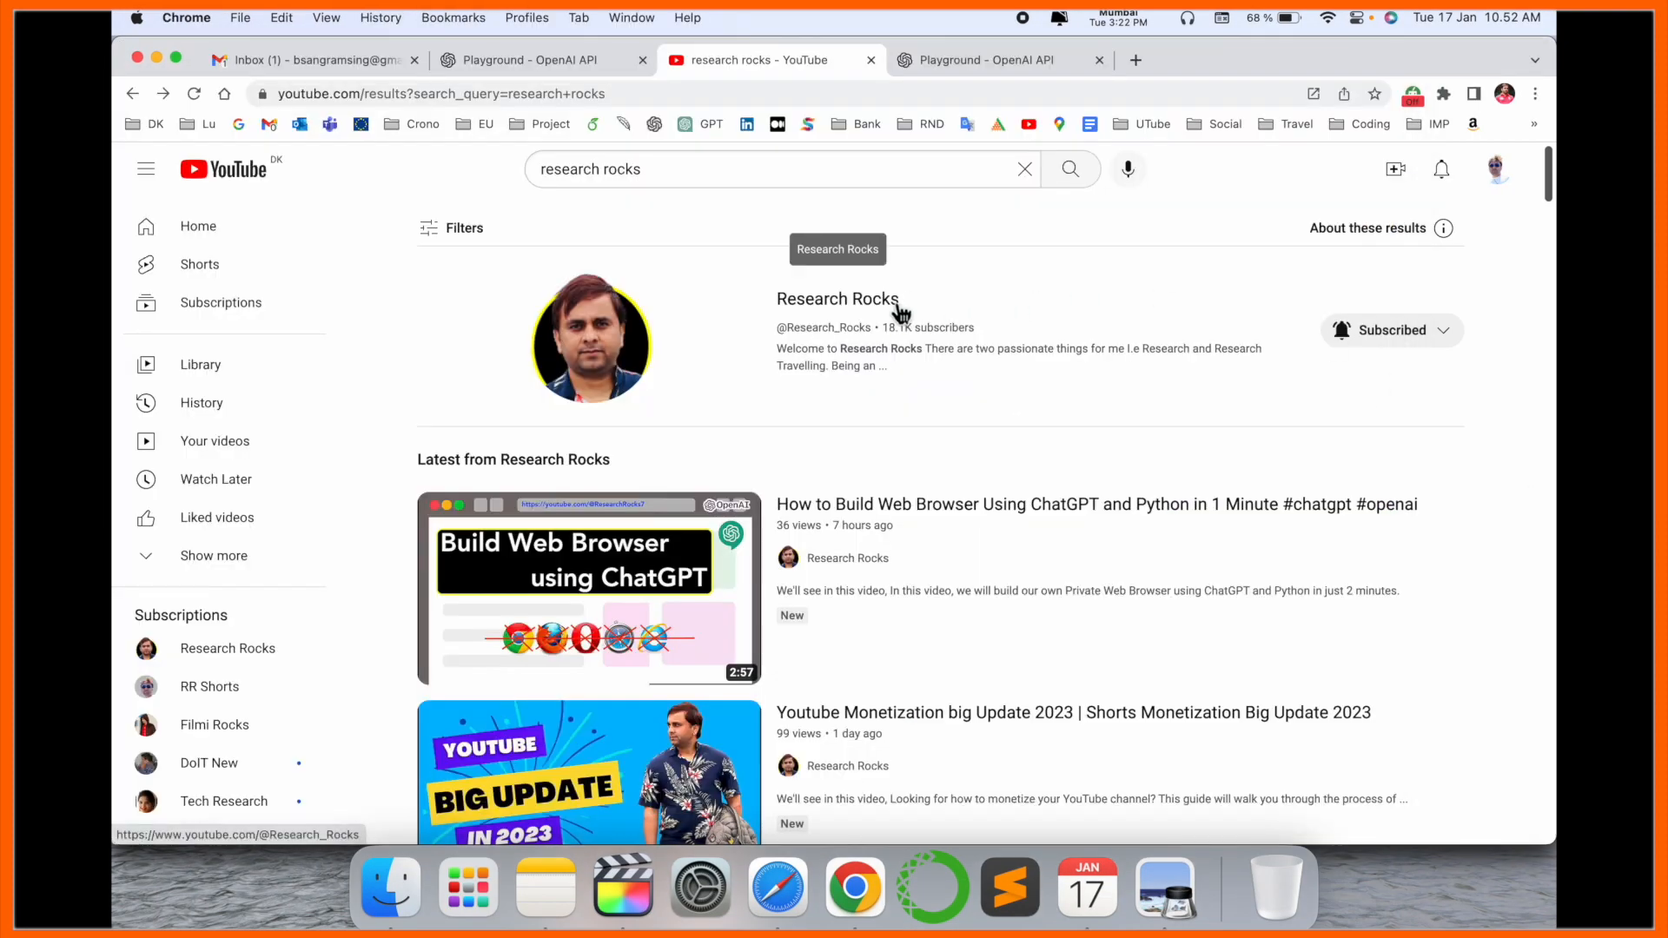
Step: Open the Research Rocks channel, then clear the starter chat text in the Playground
click(837, 299)
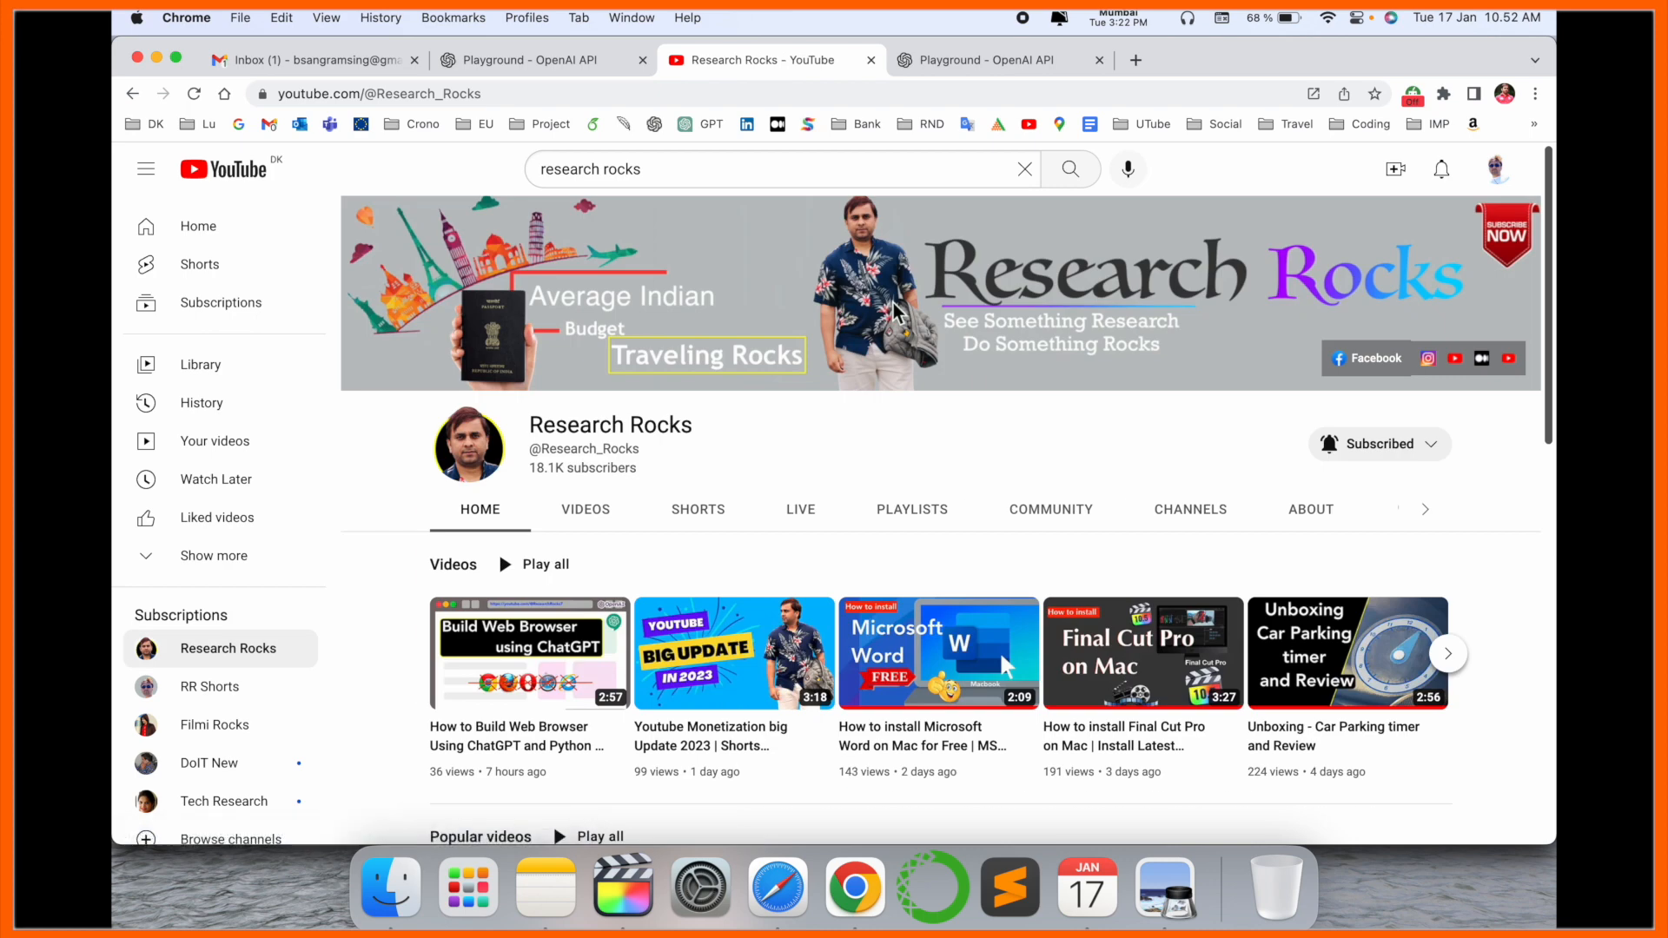
click(998, 58)
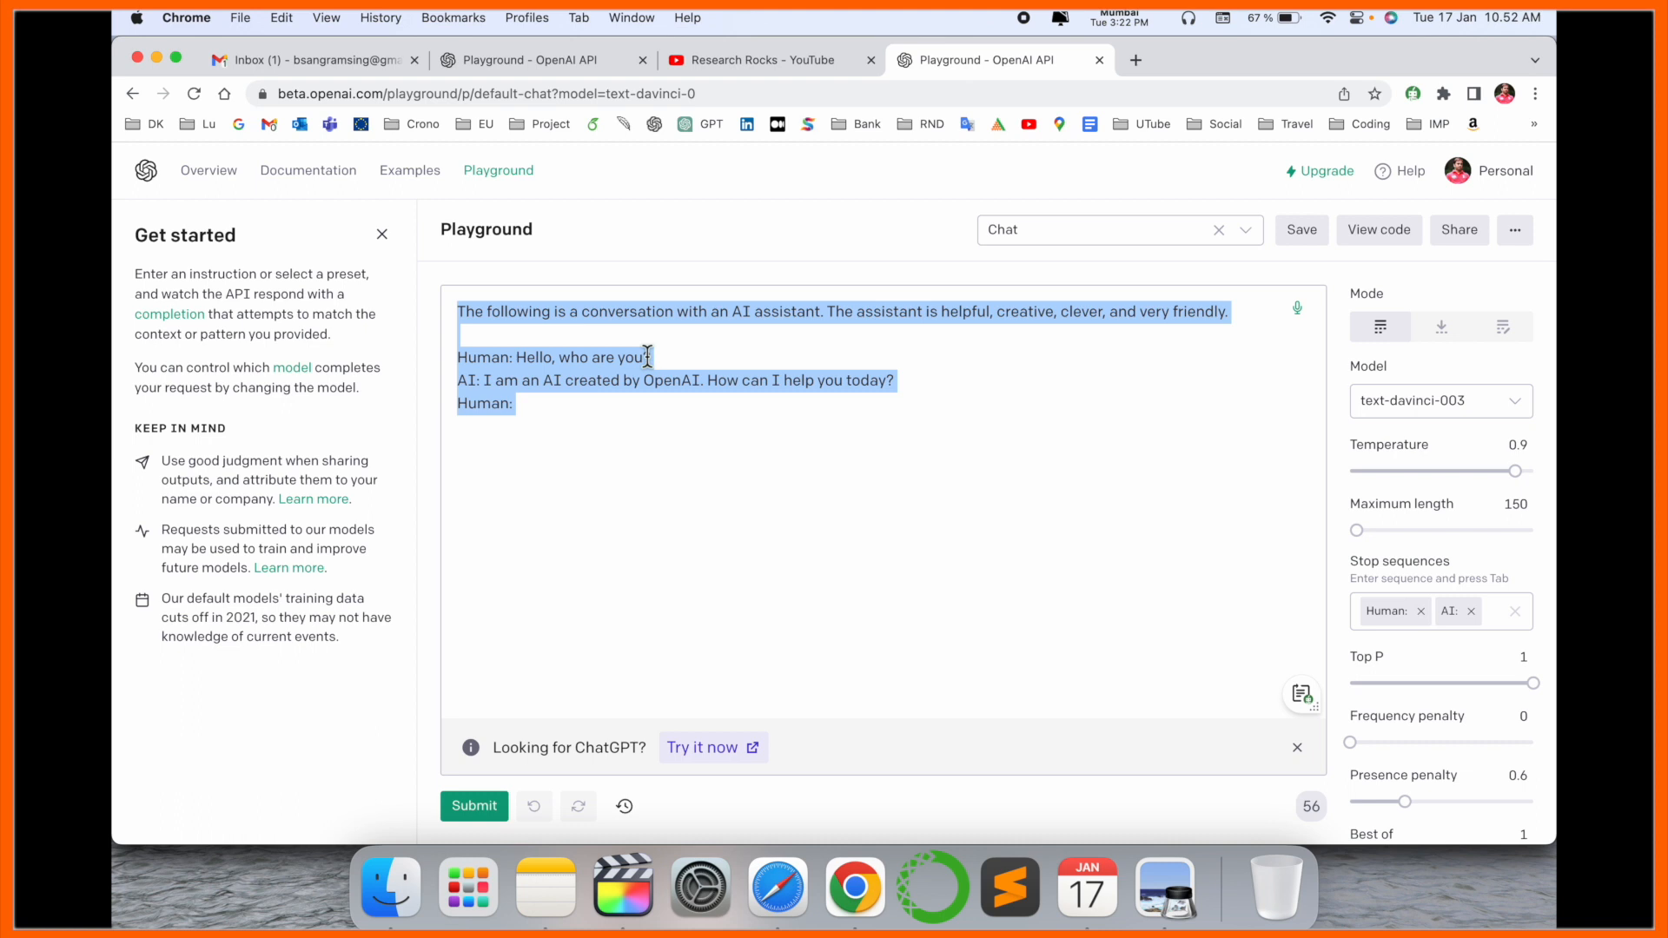
click(533, 805)
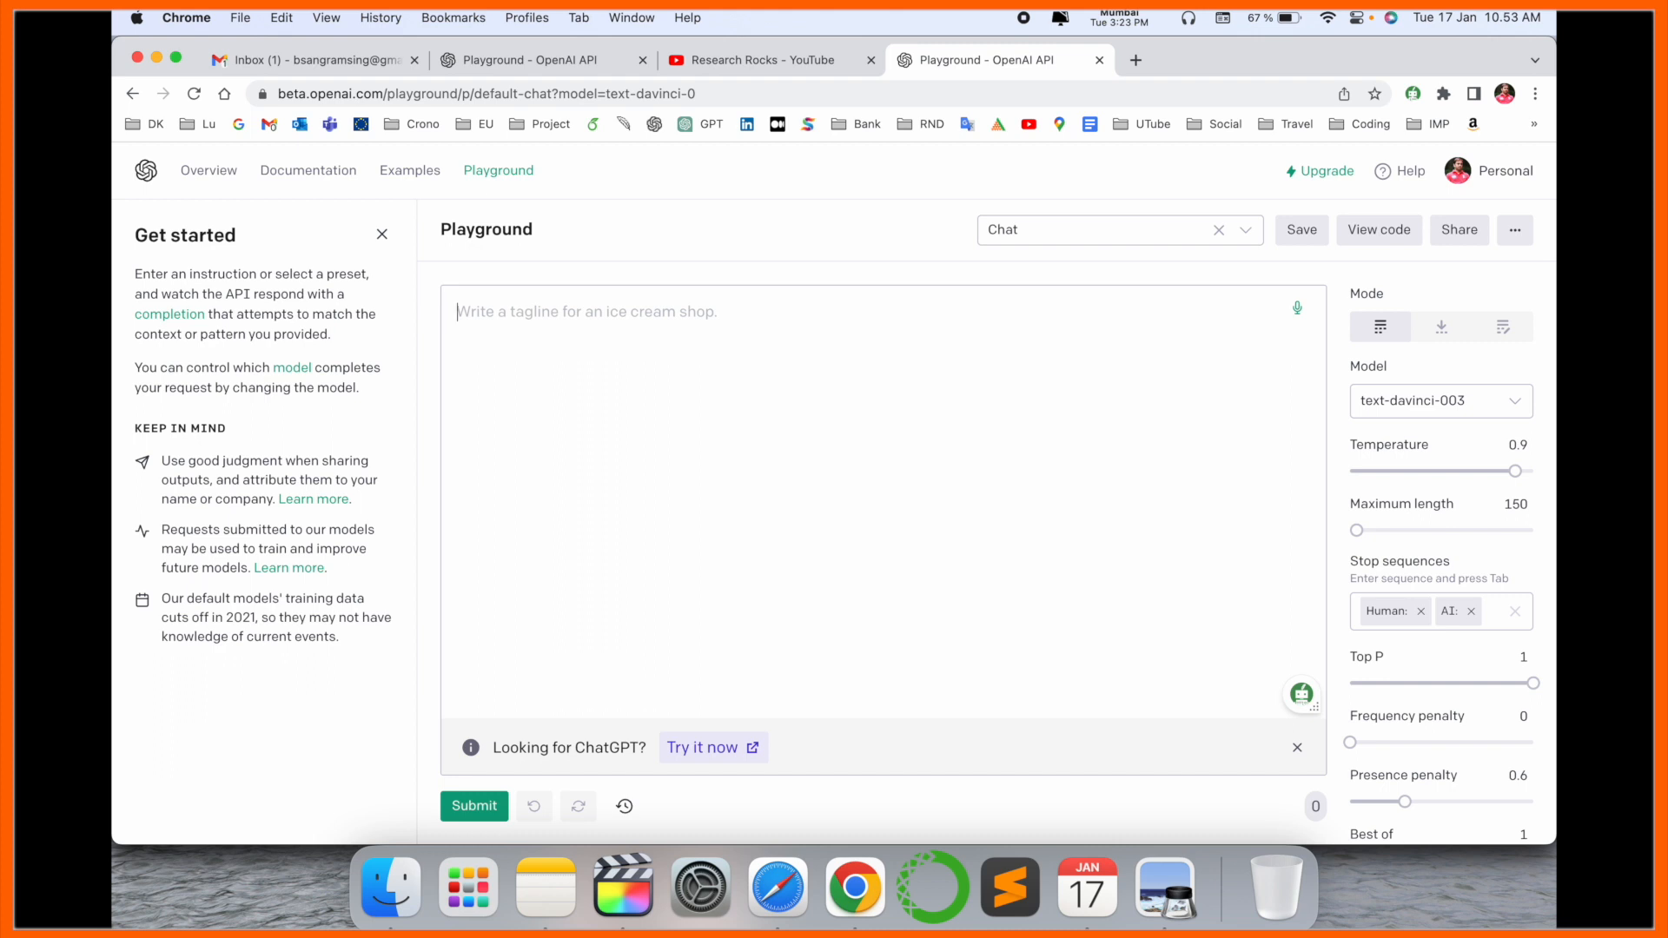
Step: Submit 'How to write a cover letter for a job', then enter 'write a resignation letter'
text(How to write a cover letter for a job)
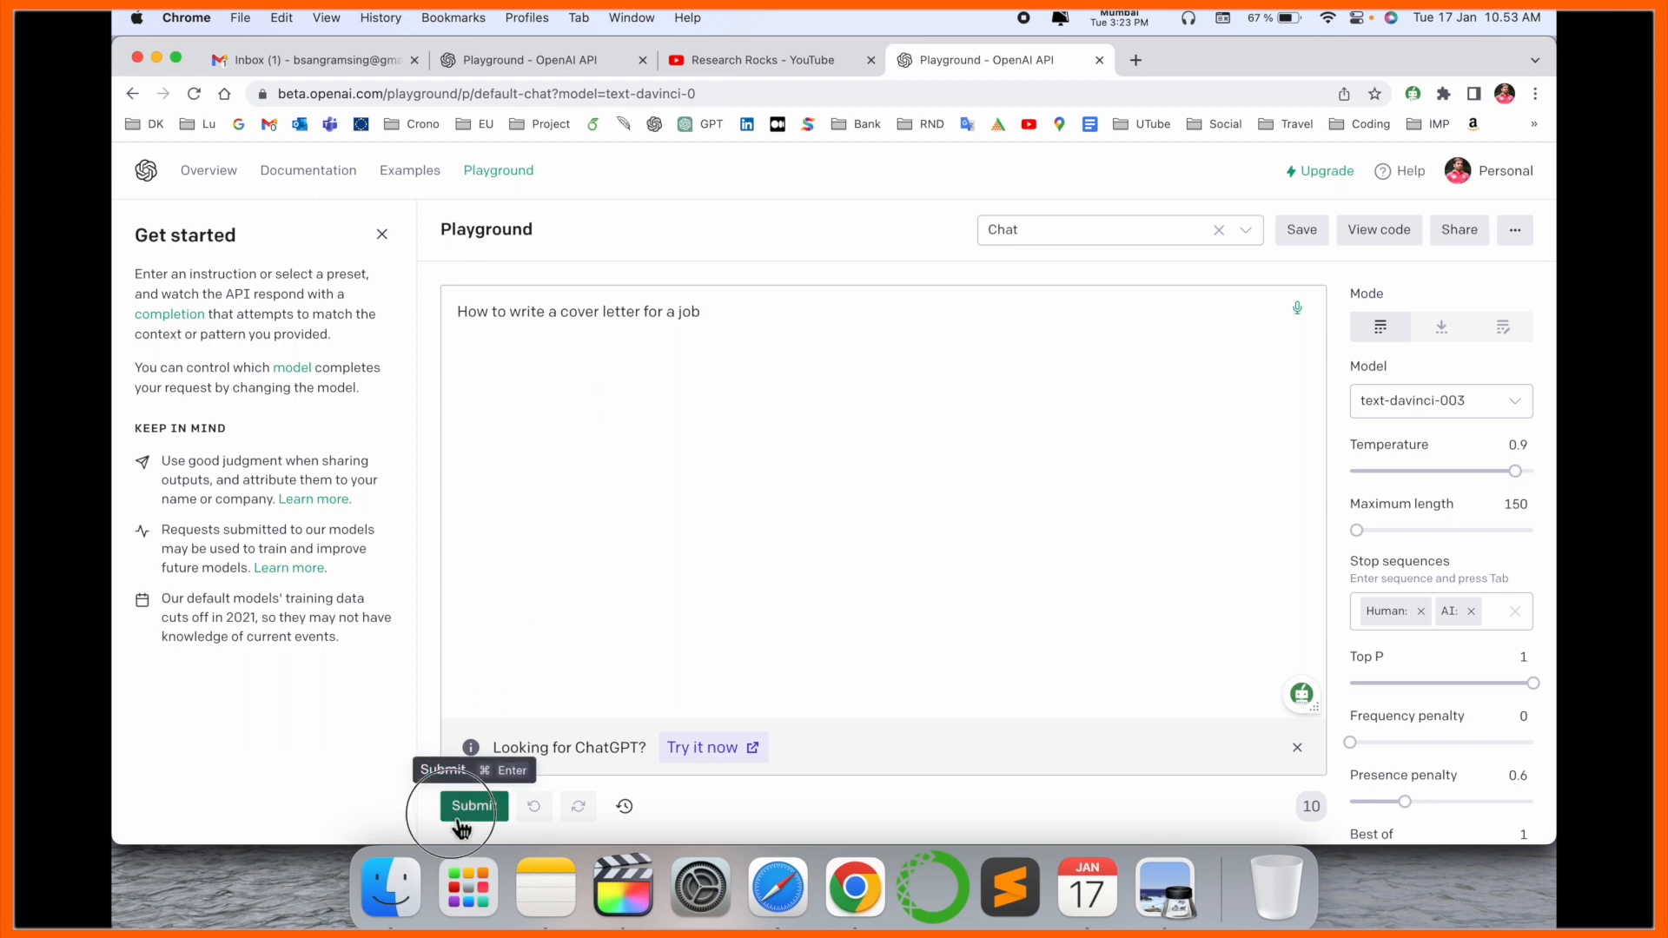
click(472, 805)
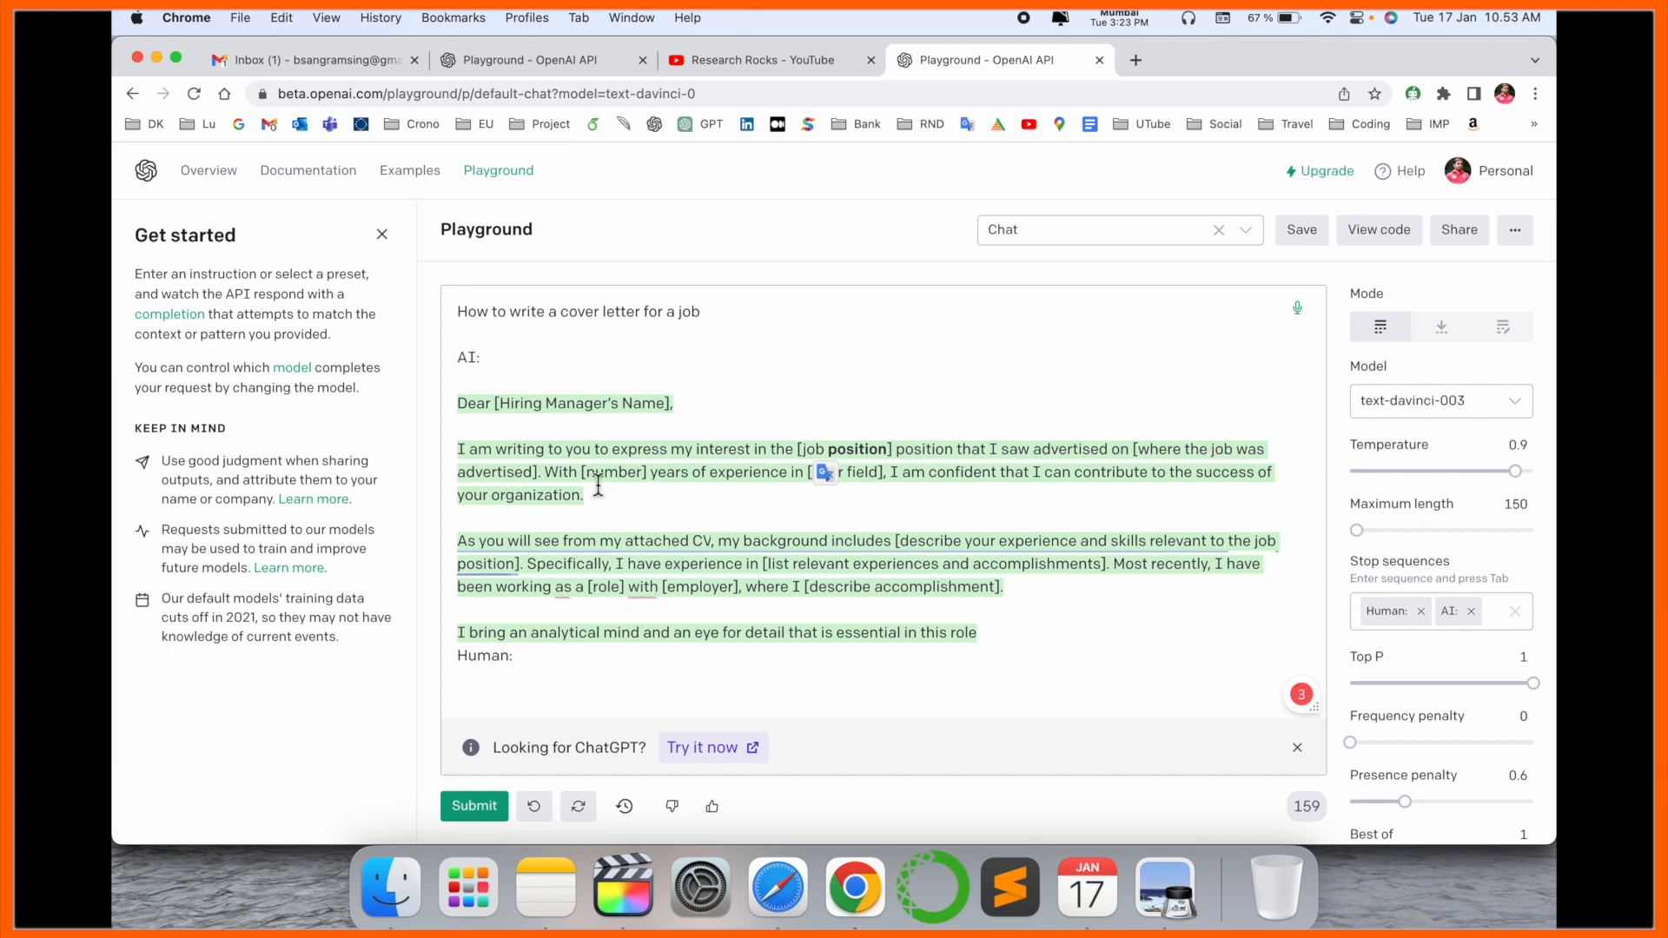
mouse_move(843, 479)
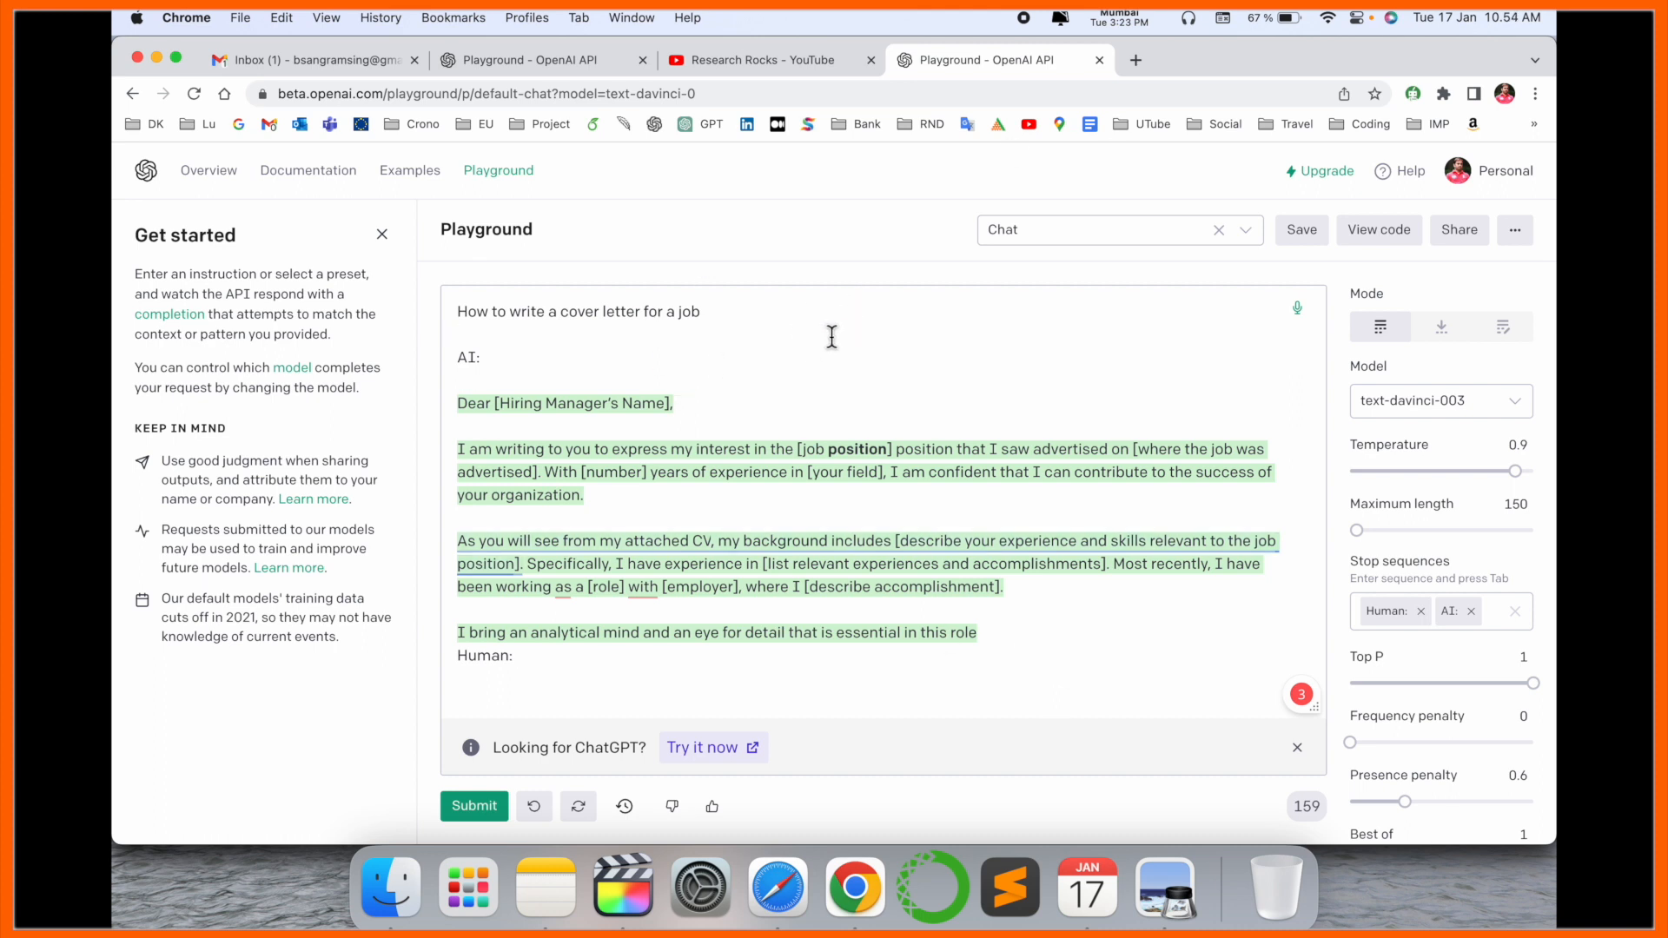
text(write a resignation letter)
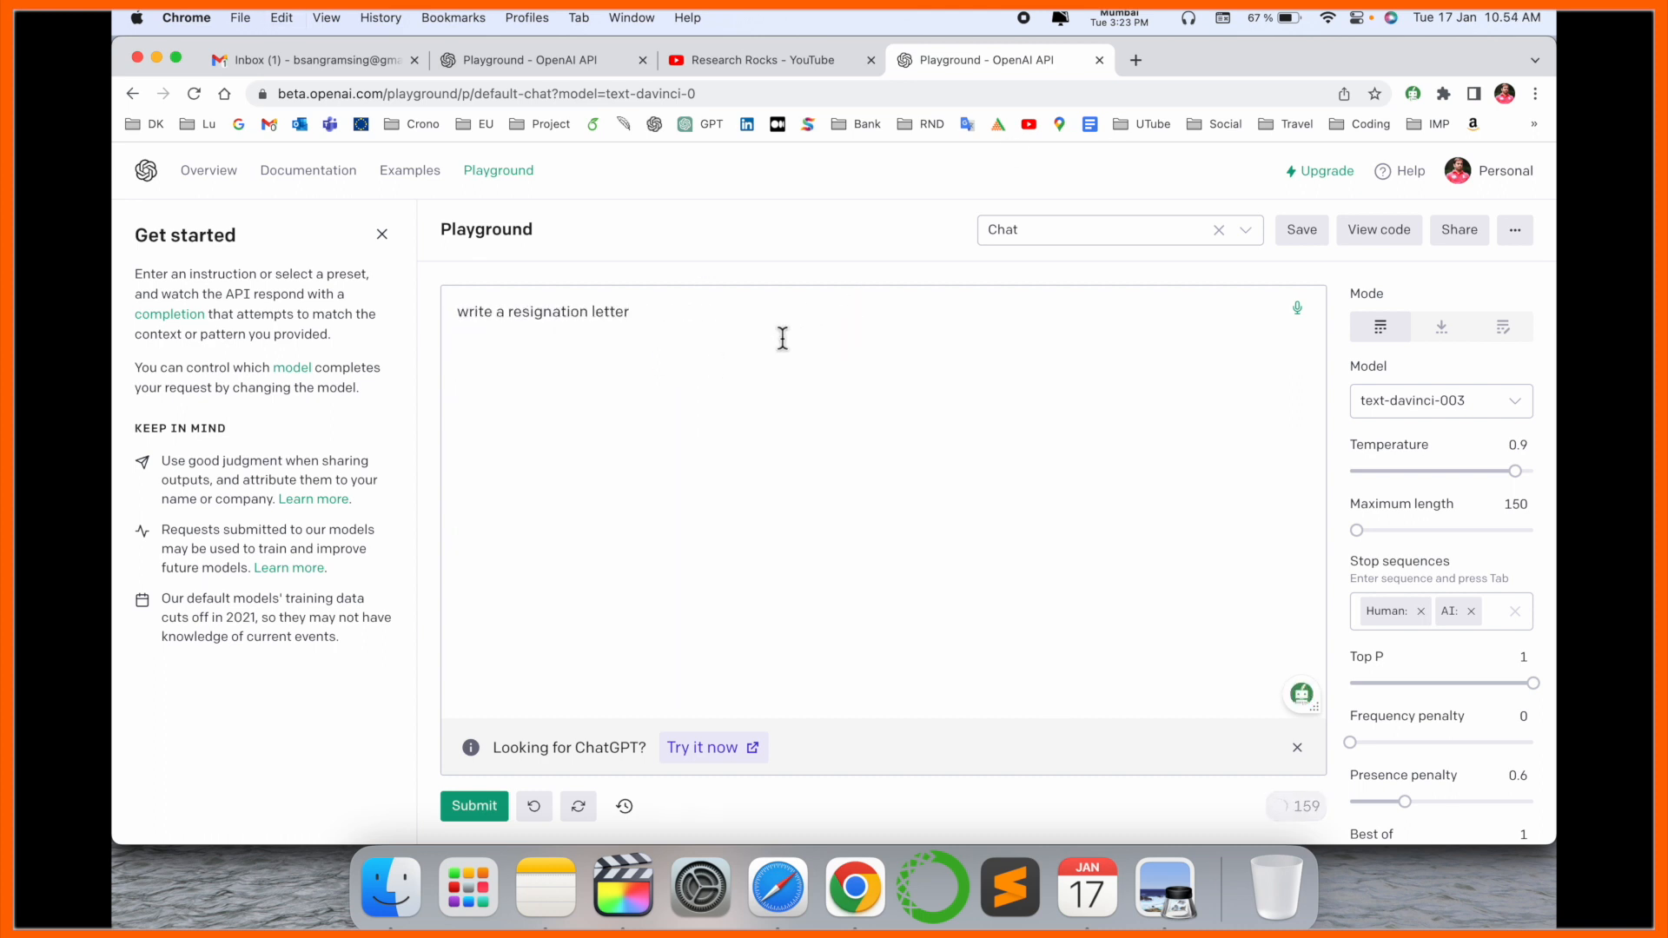
Step: Submit the resignation letter request, then submit 'how to make resume for first job'
click(473, 805)
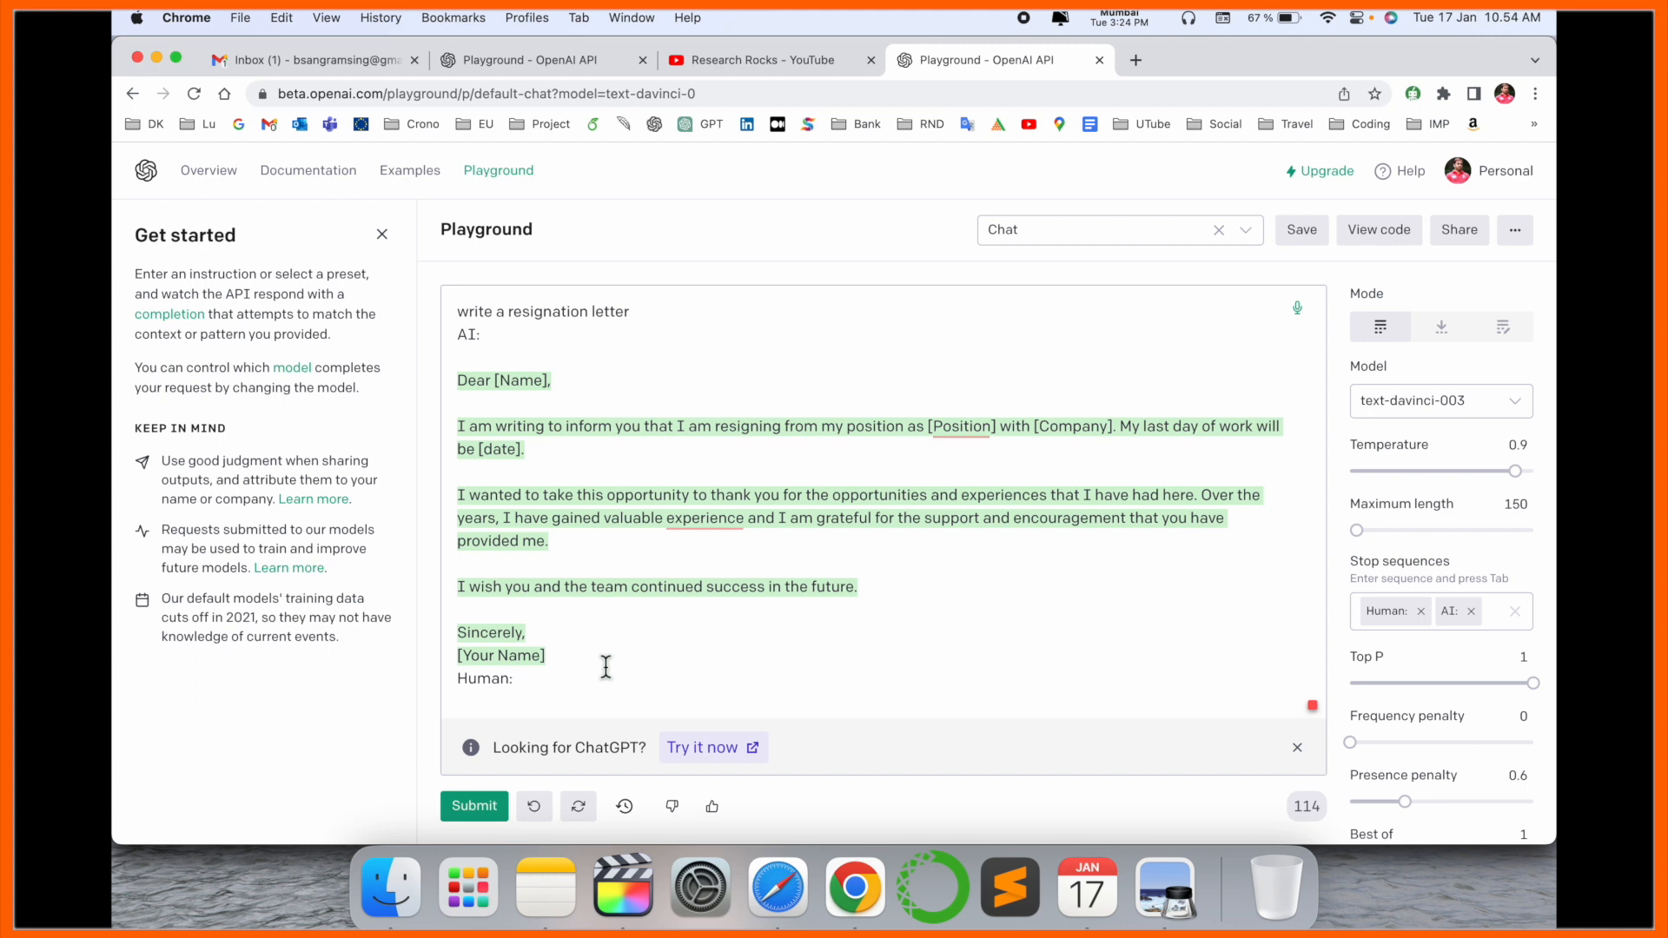
mouse_move(664, 434)
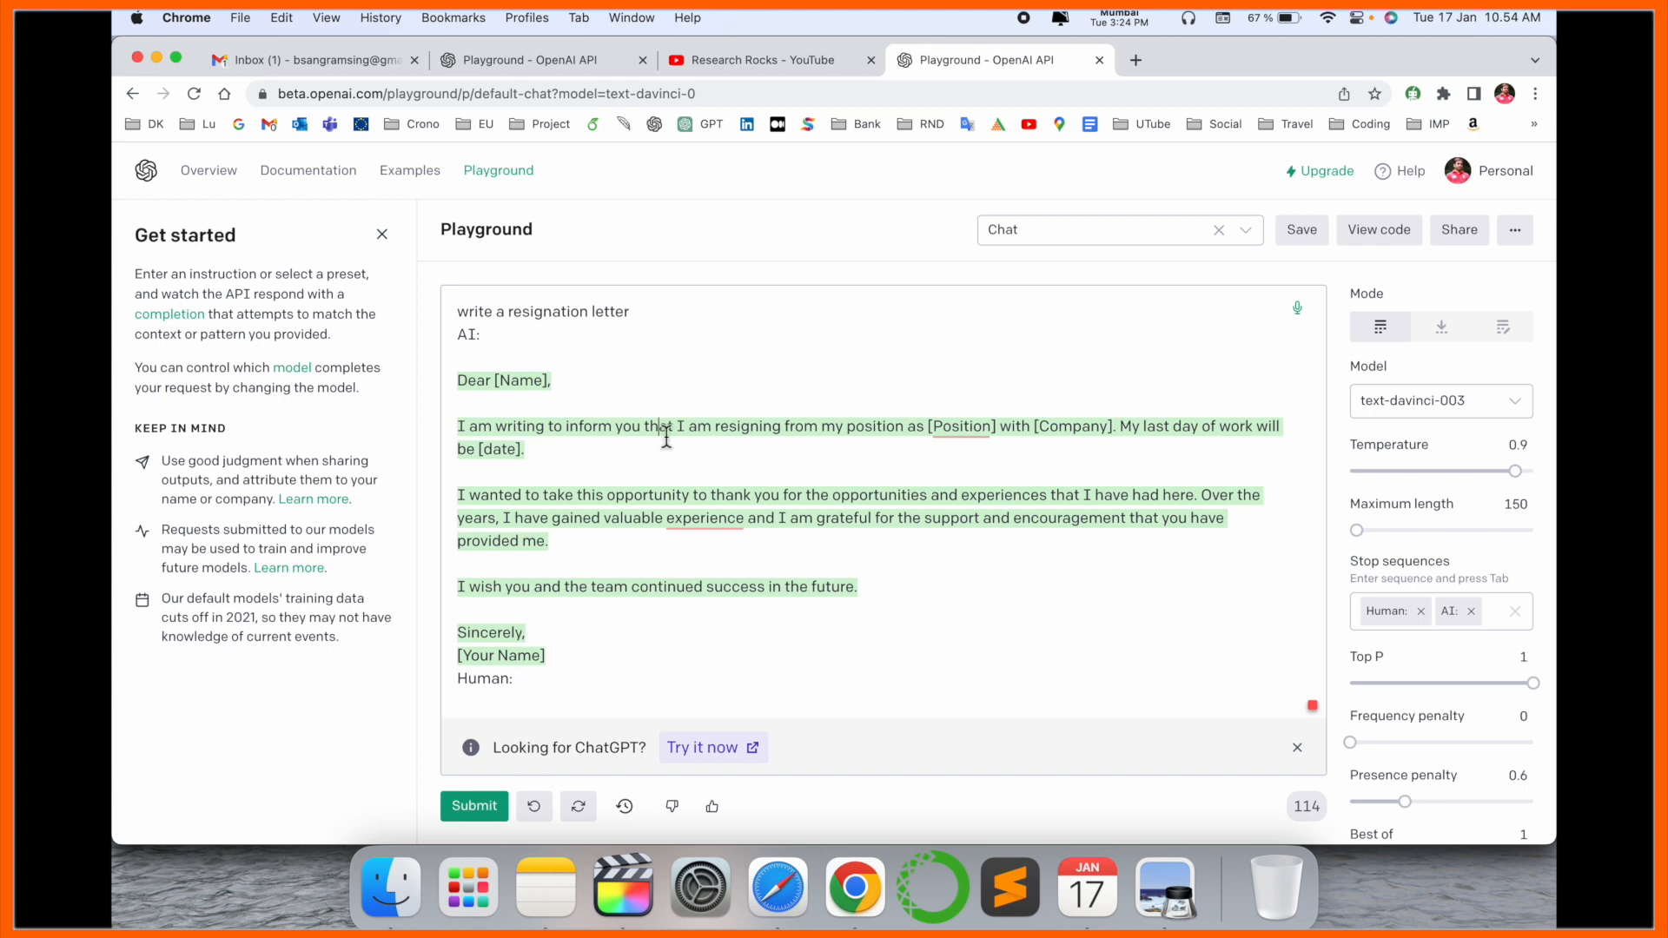
mouse_move(1336, 72)
text(how to make resume for first job)
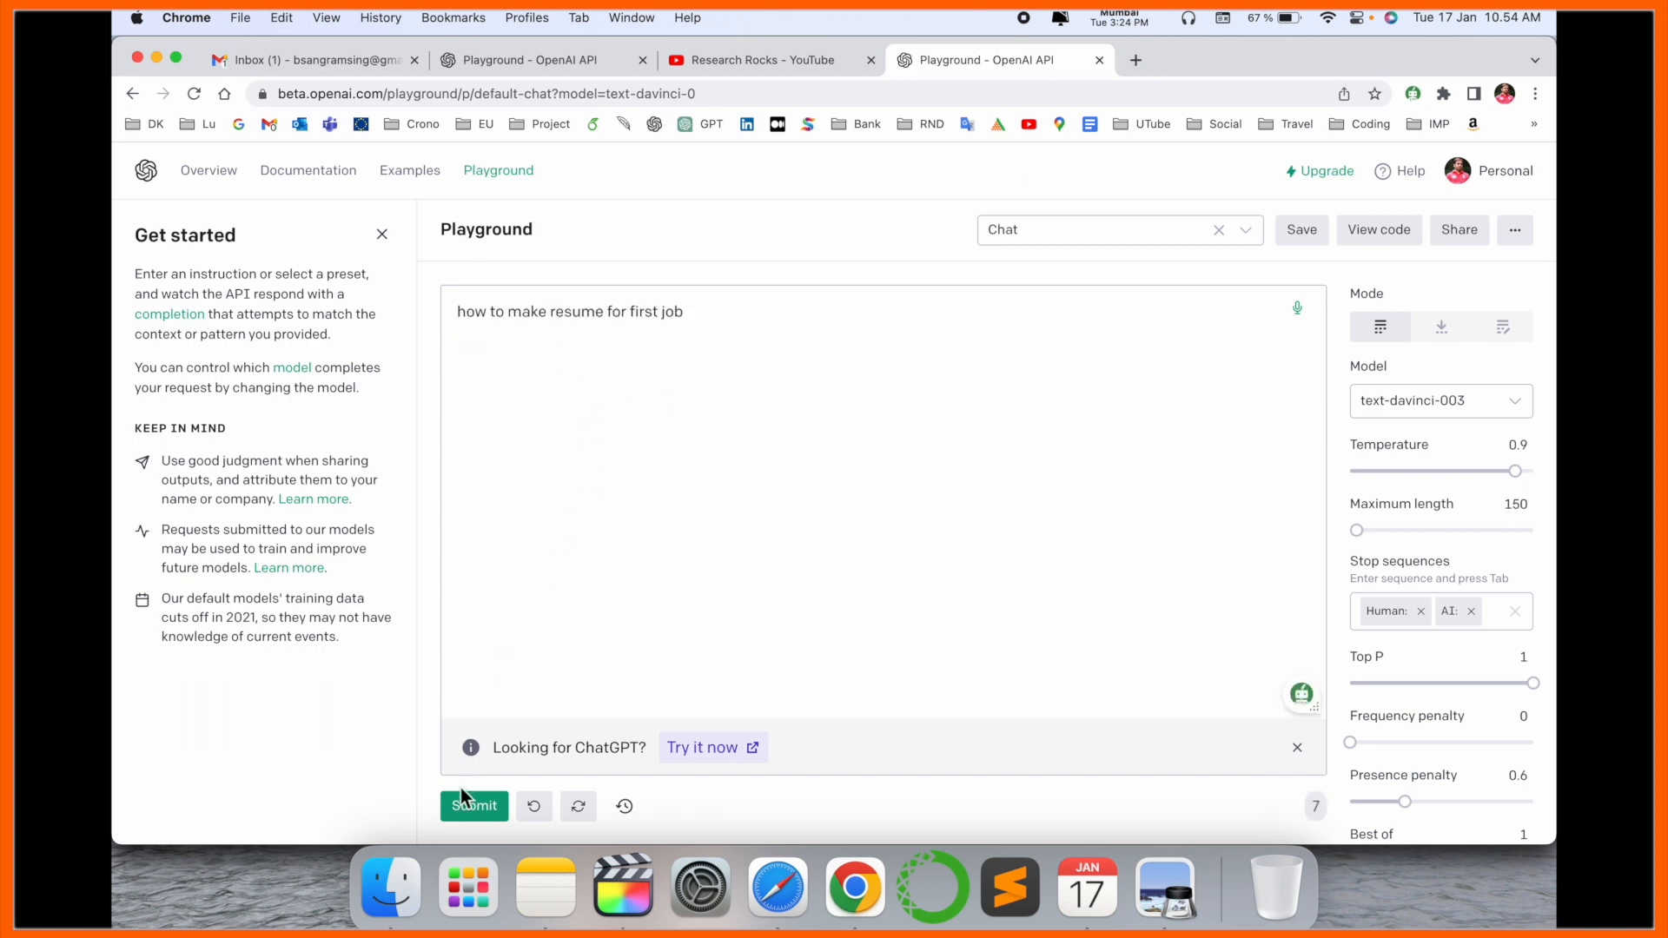
click(473, 805)
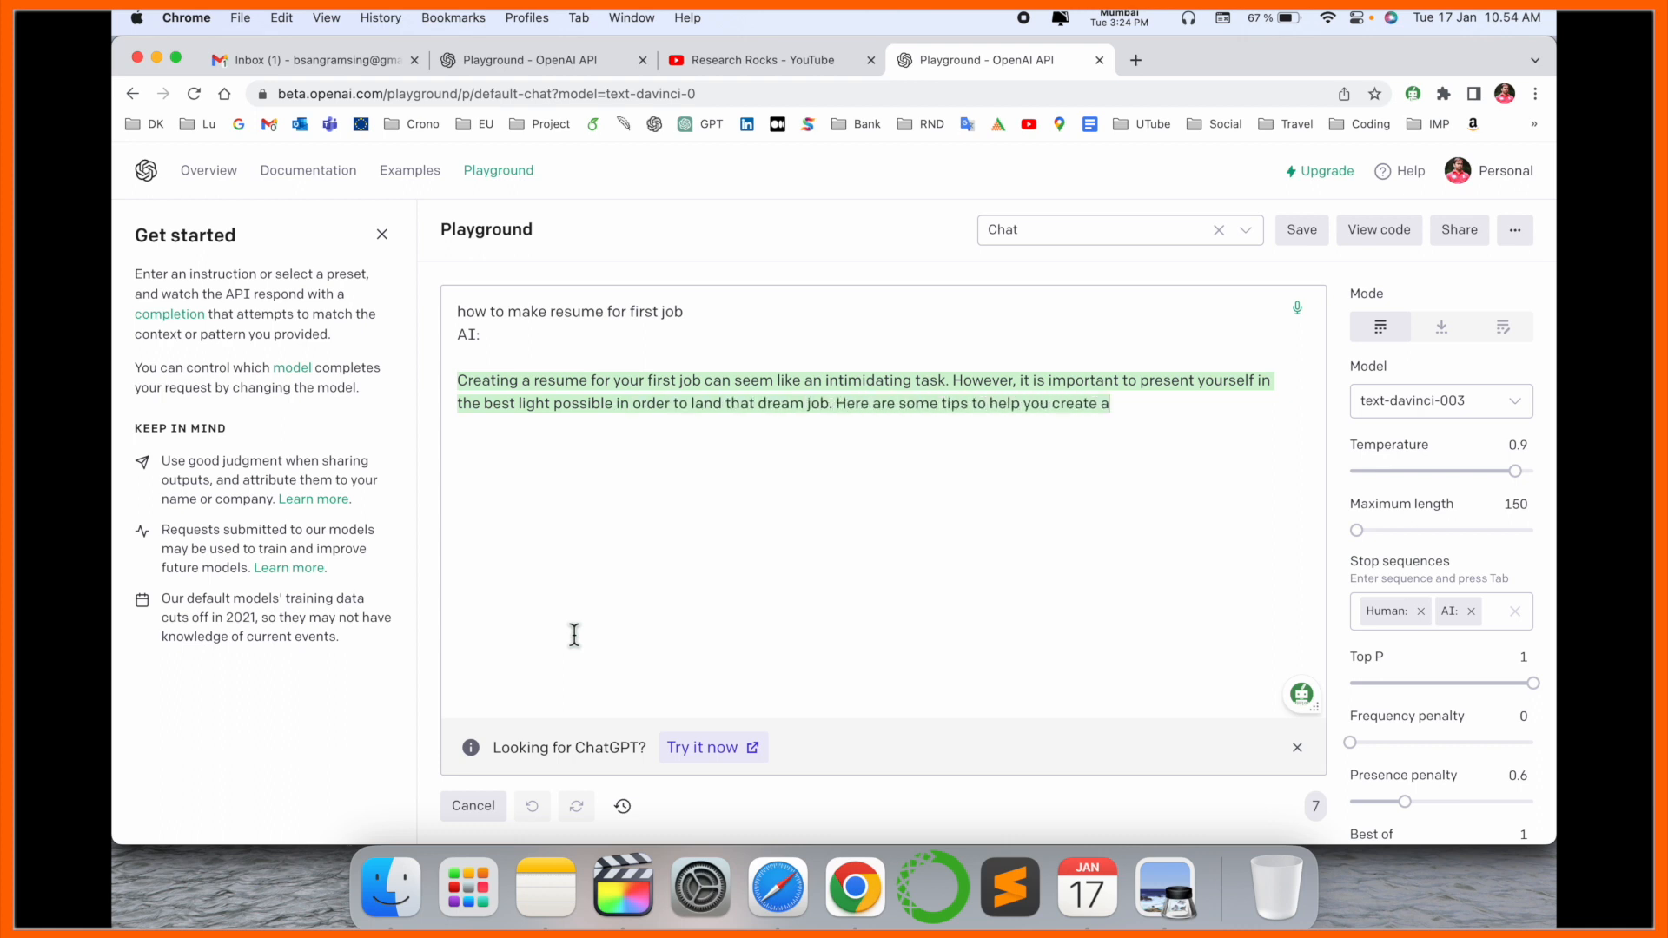